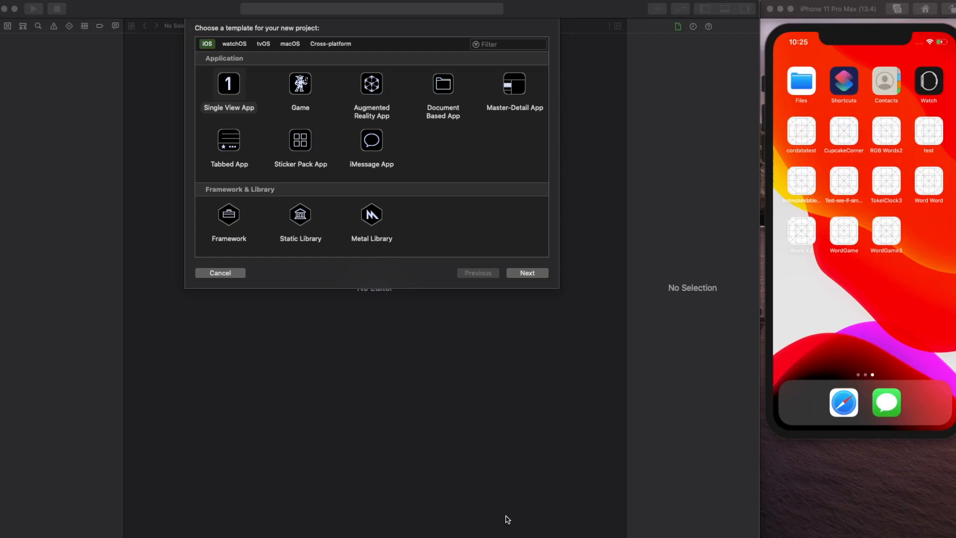
- Create a single view SwiftUI project named coreDataTest in the Projects folder with Core Data
click(526, 273)
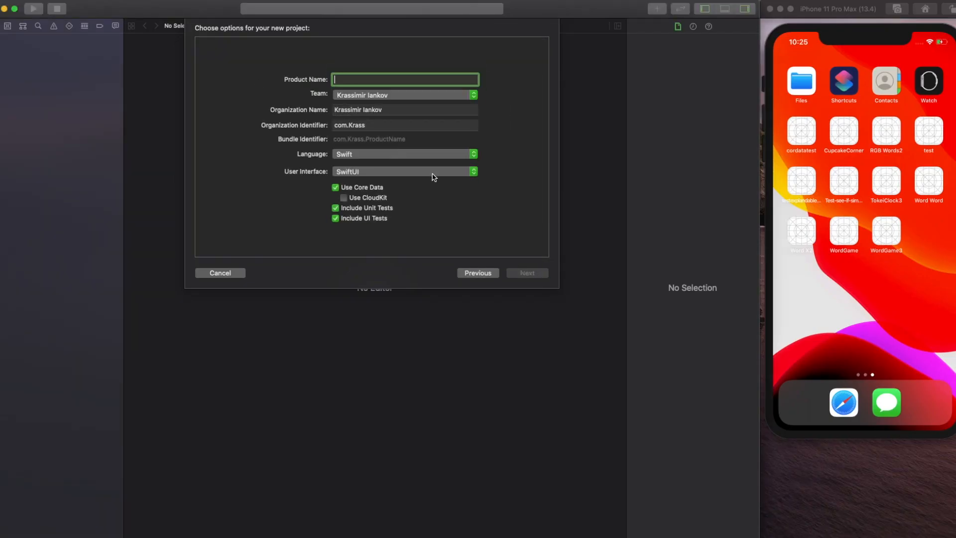
text(coreData)
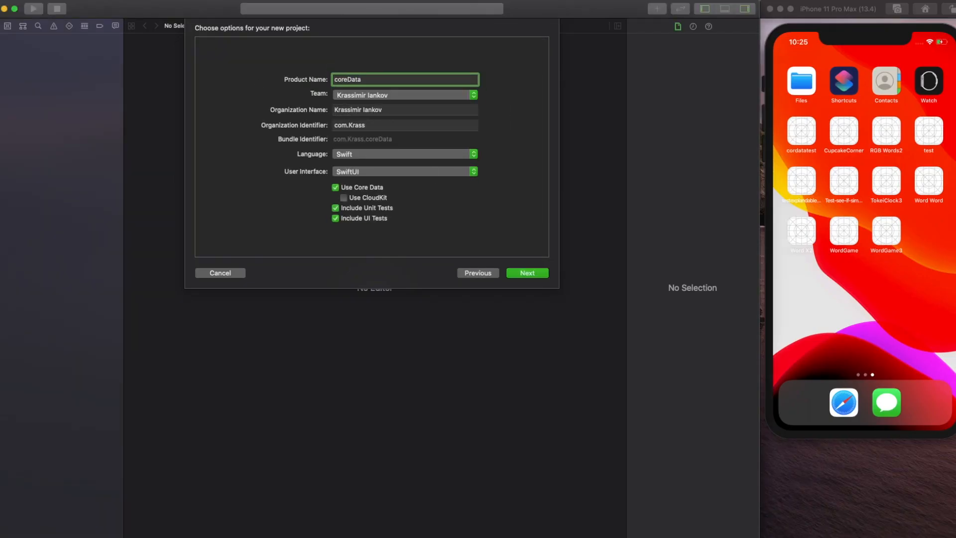
text(Test)
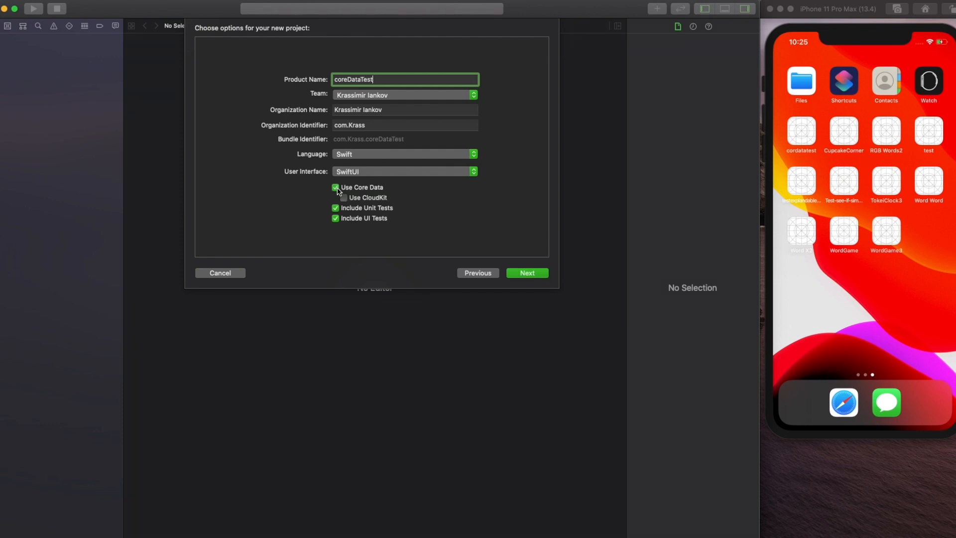
click(526, 273)
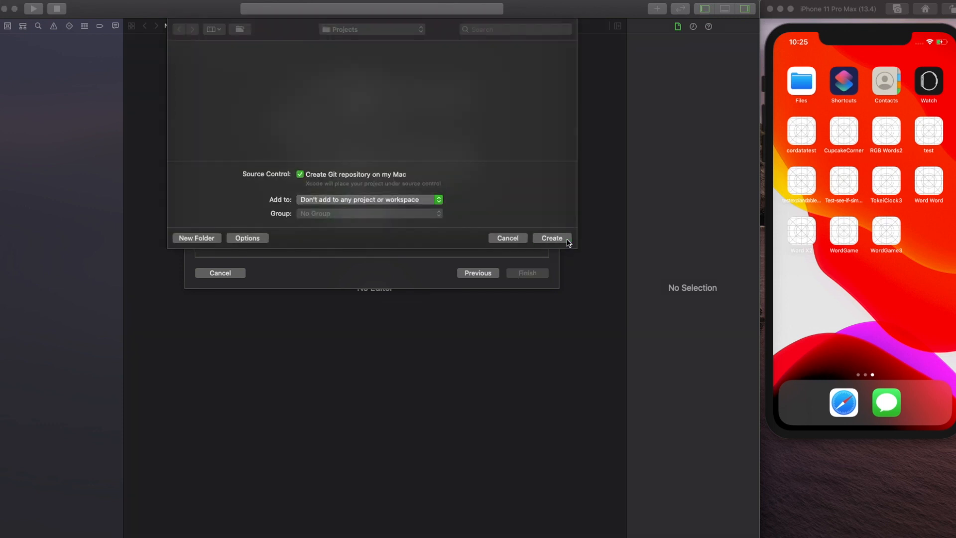
click(551, 238)
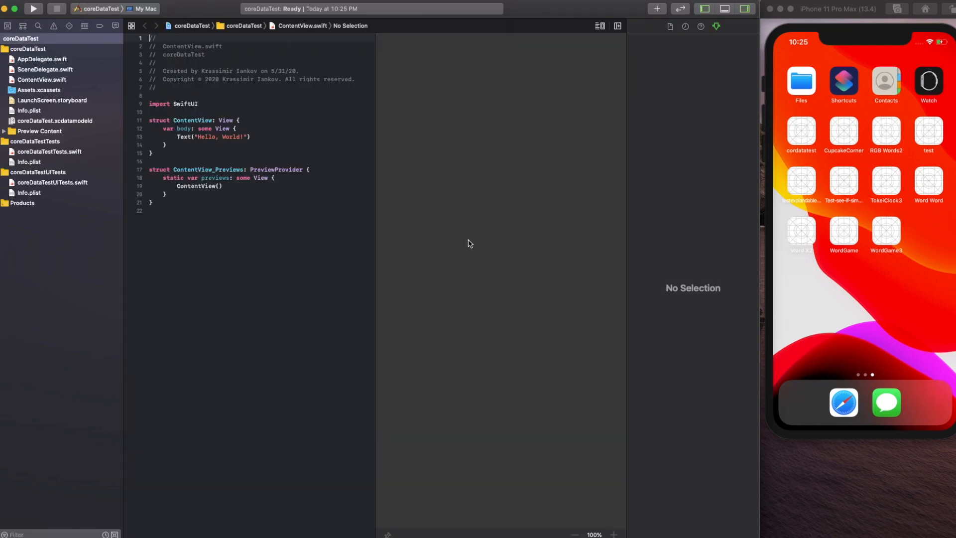
- Add an entity named Names to the data model with Codegen set to Manual/None
click(600, 26)
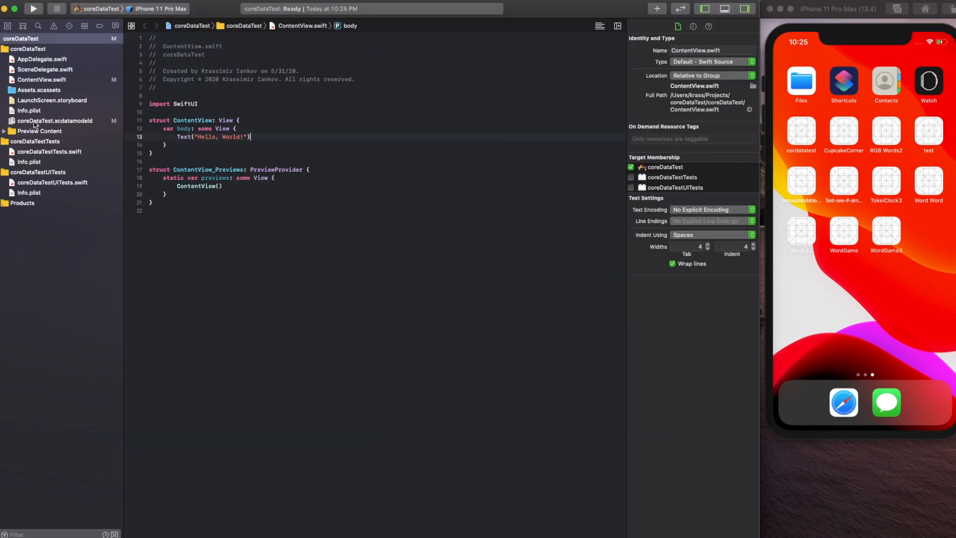
click(56, 120)
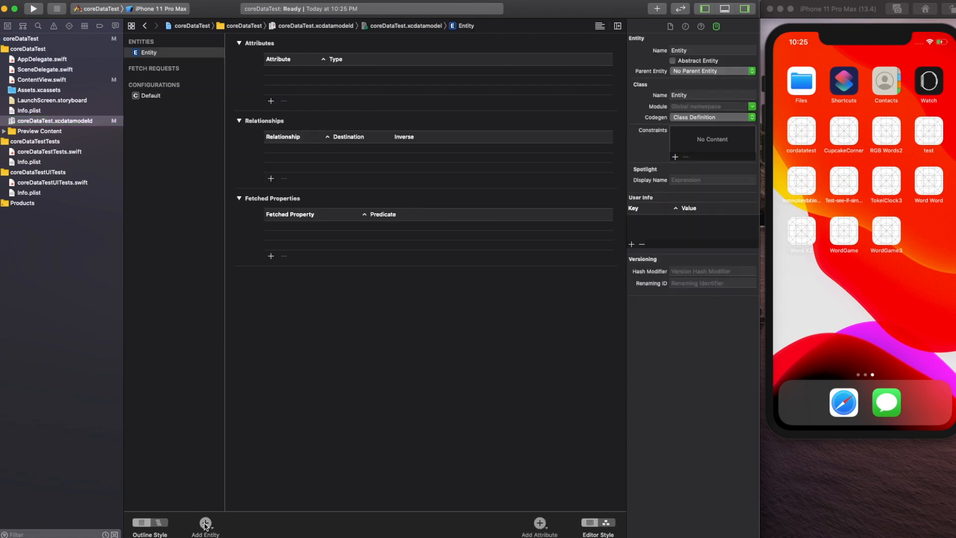
click(206, 523)
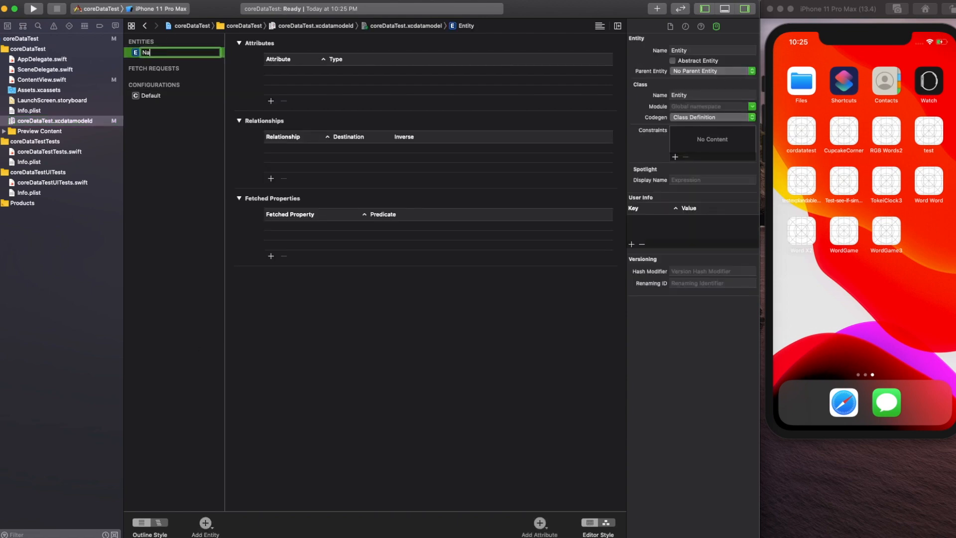
text(Names)
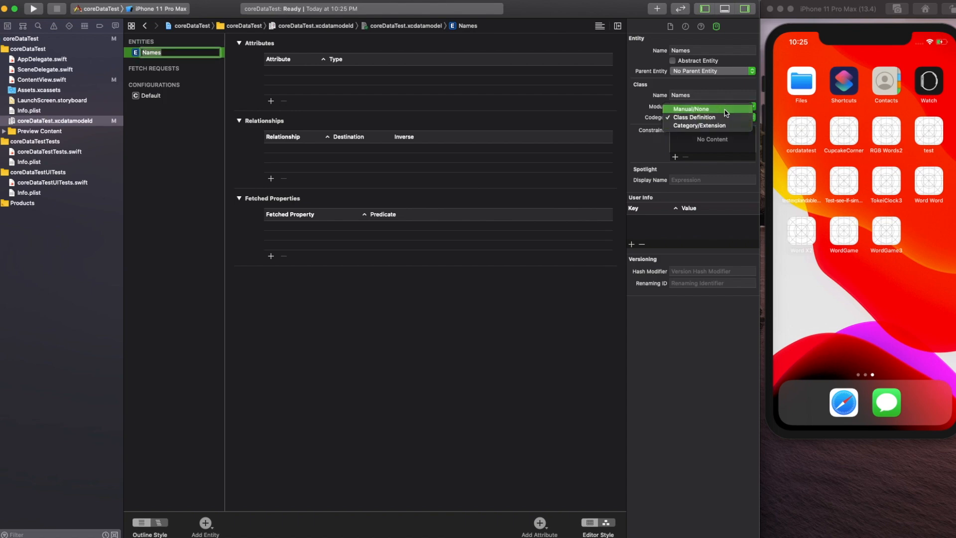
click(692, 109)
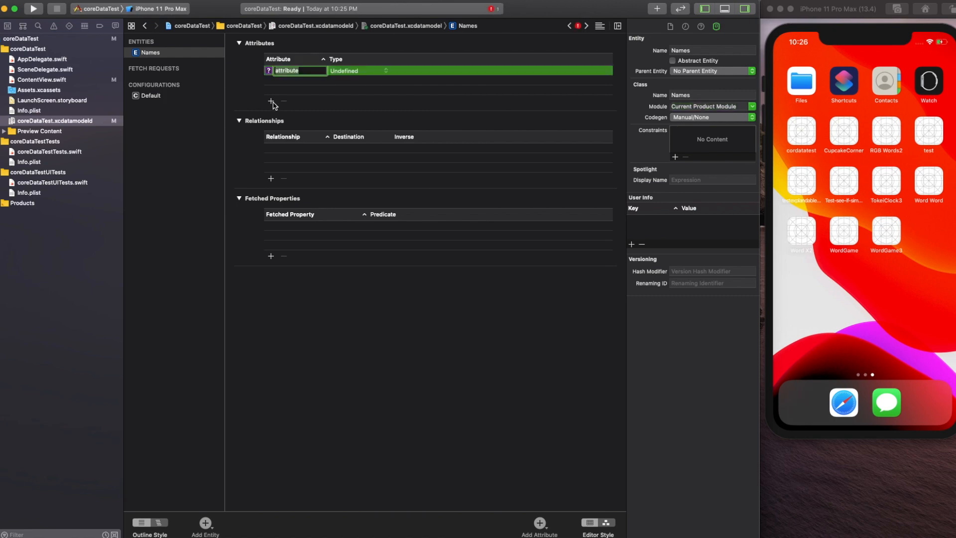
- Give the Names entity a name attribute of type String
click(356, 71)
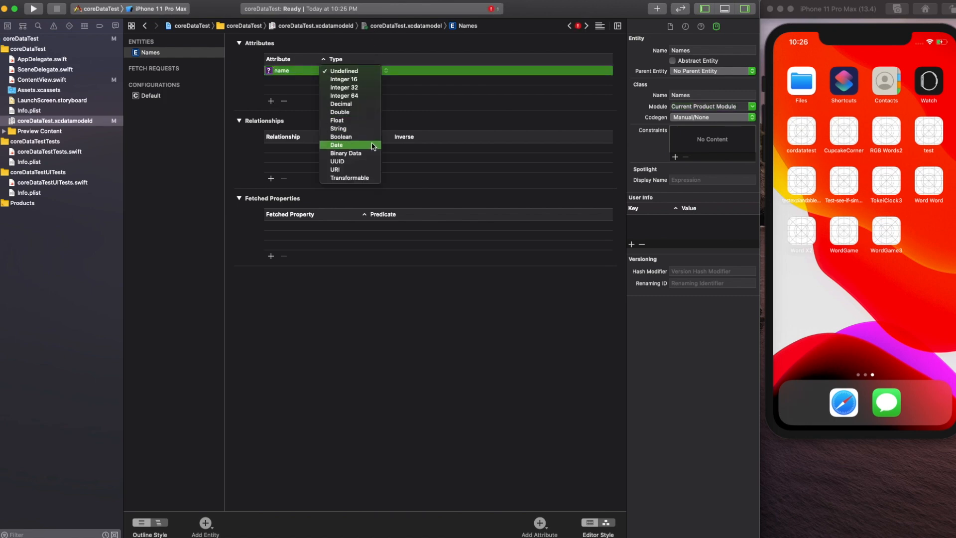
click(337, 128)
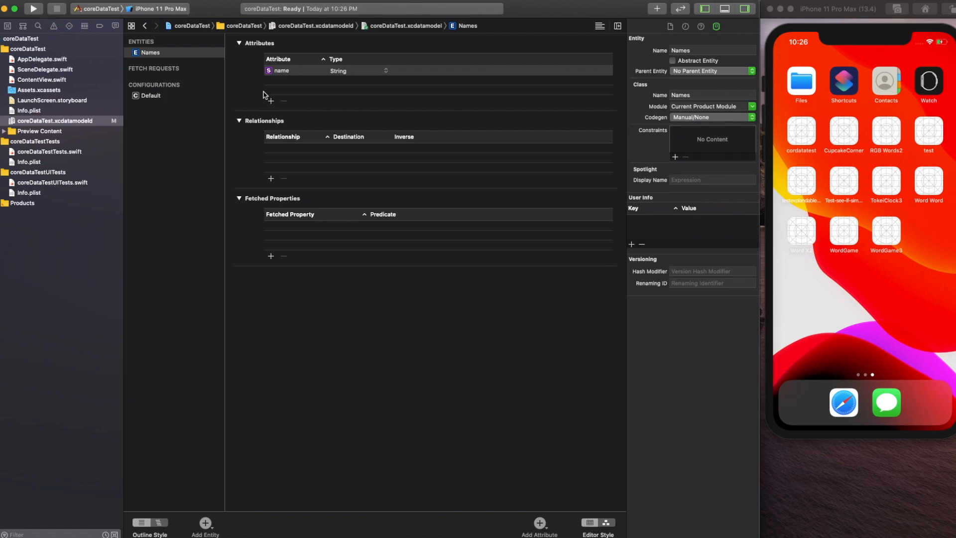
- Add a new Swift file named Names.swift to the coreDataTest group
right_click(21, 49)
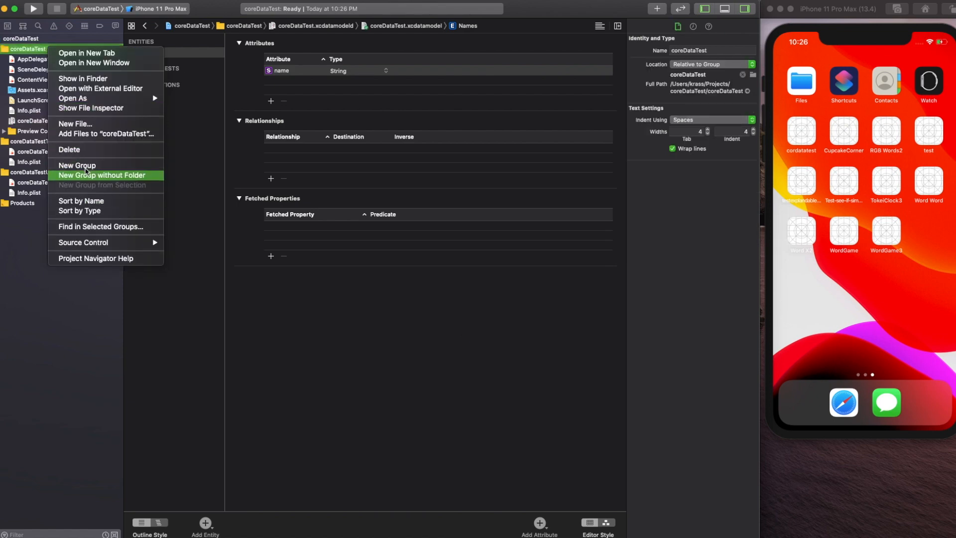
click(75, 123)
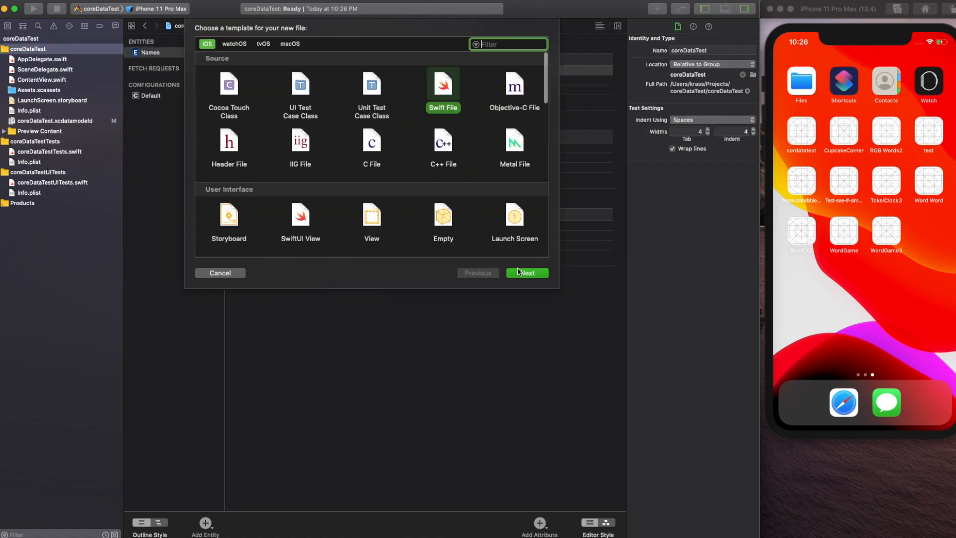
click(526, 273)
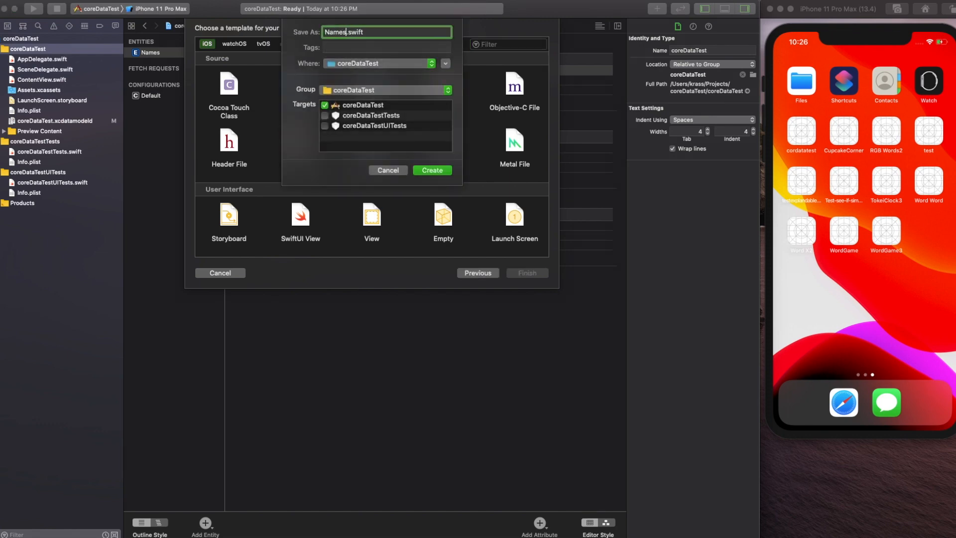
click(431, 171)
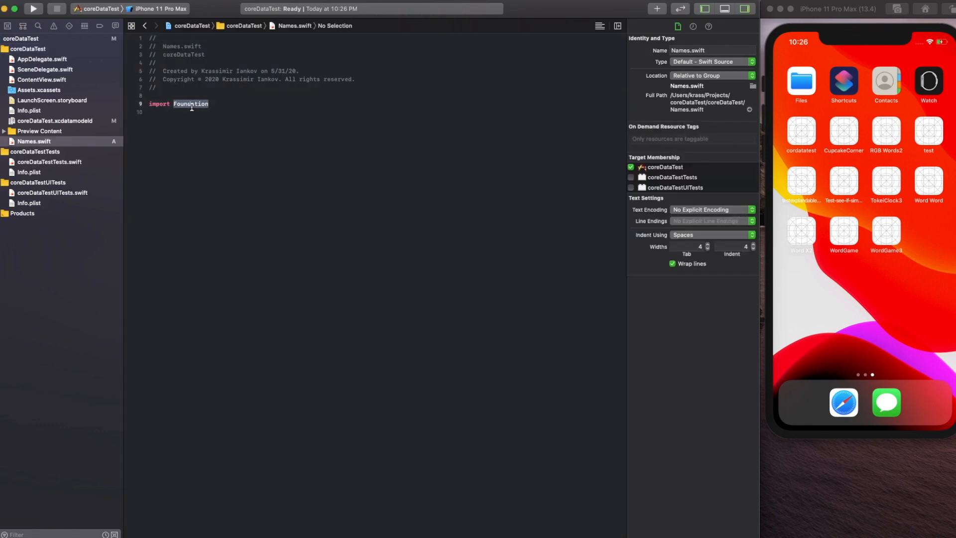
text(CoreData)
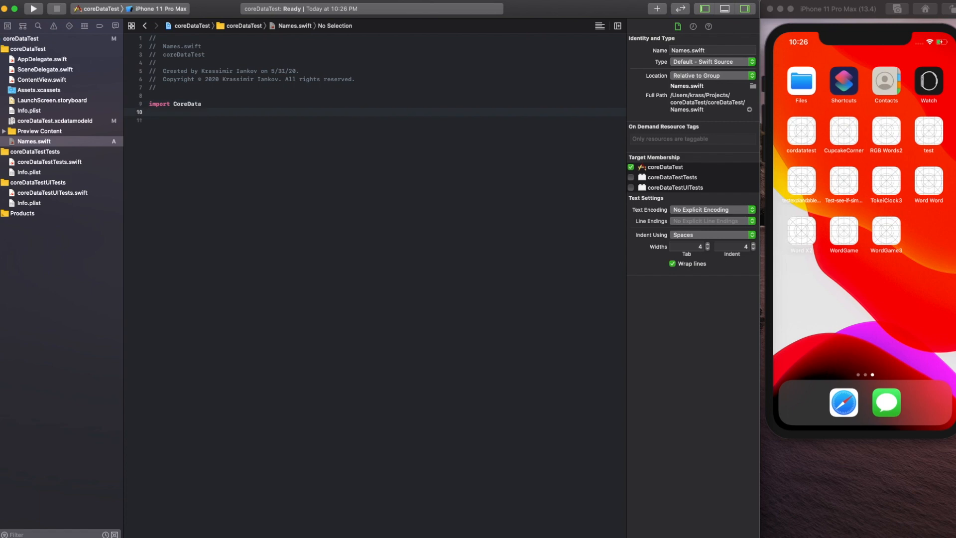
text(class Names)
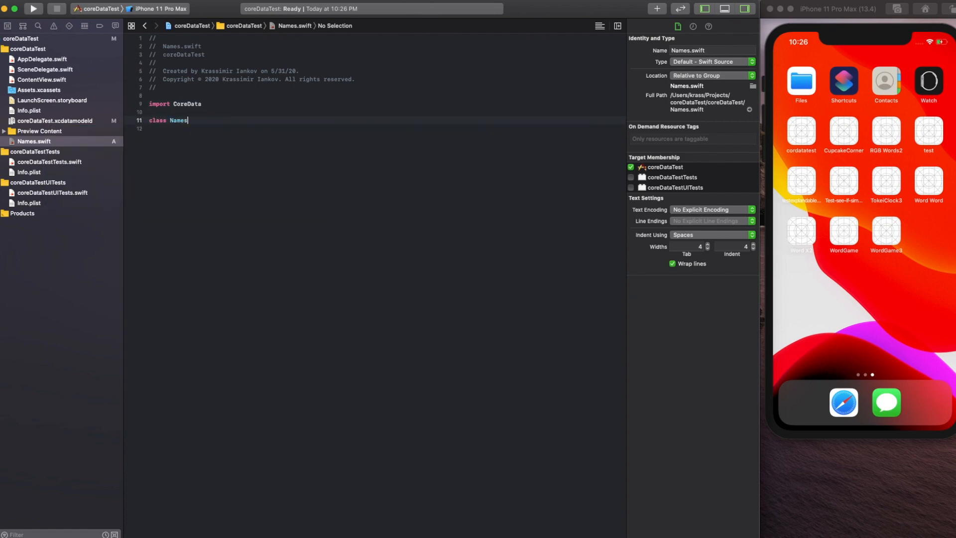
text(: NSManagedObject {)
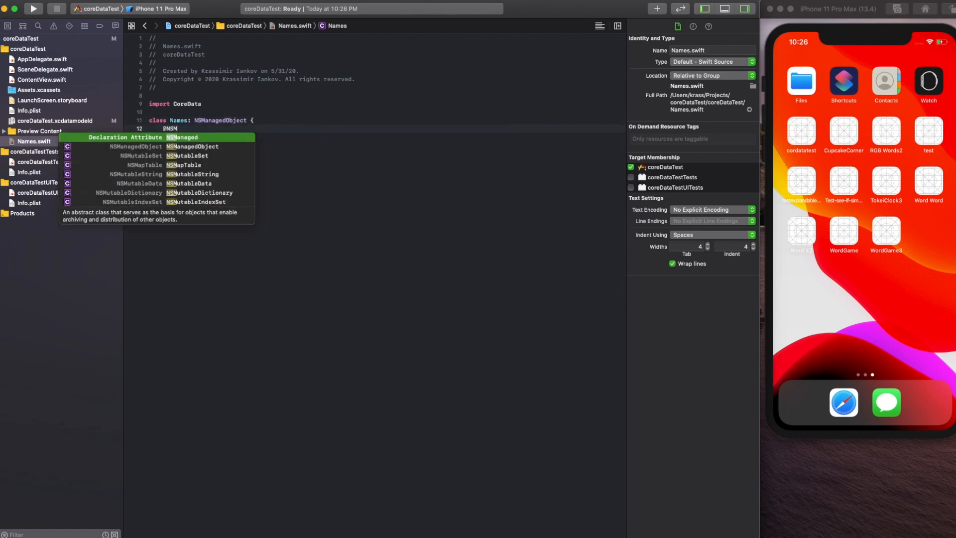
text(Managed var nam:)
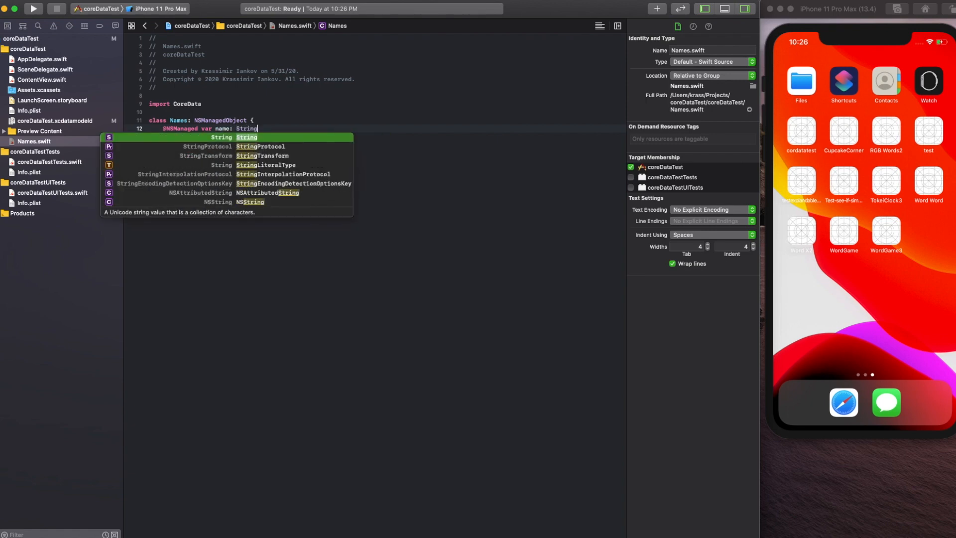
click(42, 80)
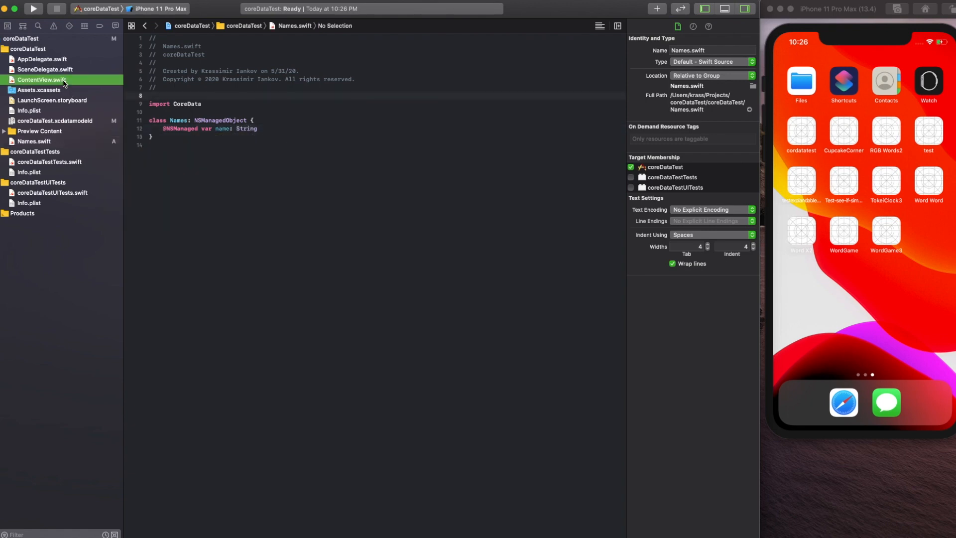
click(42, 79)
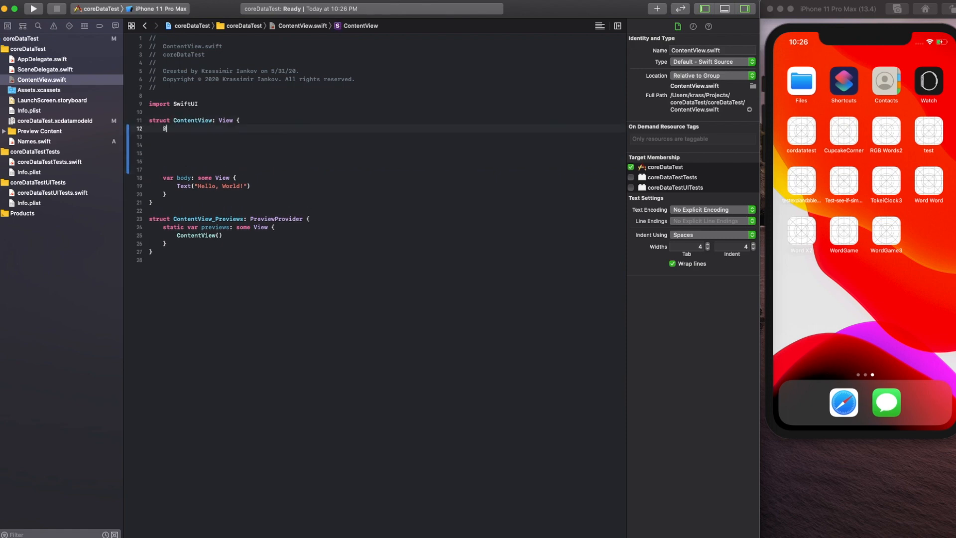
text(@Environment()
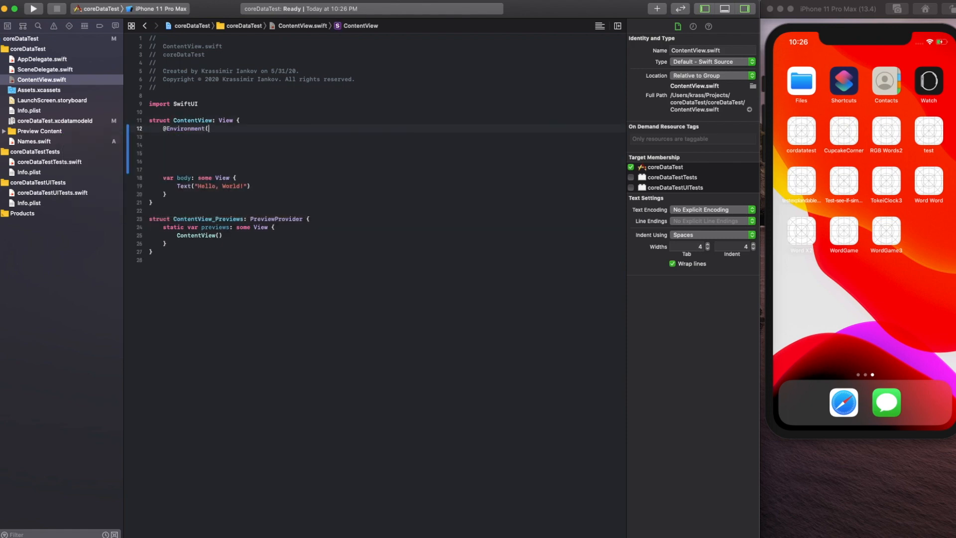
text(()
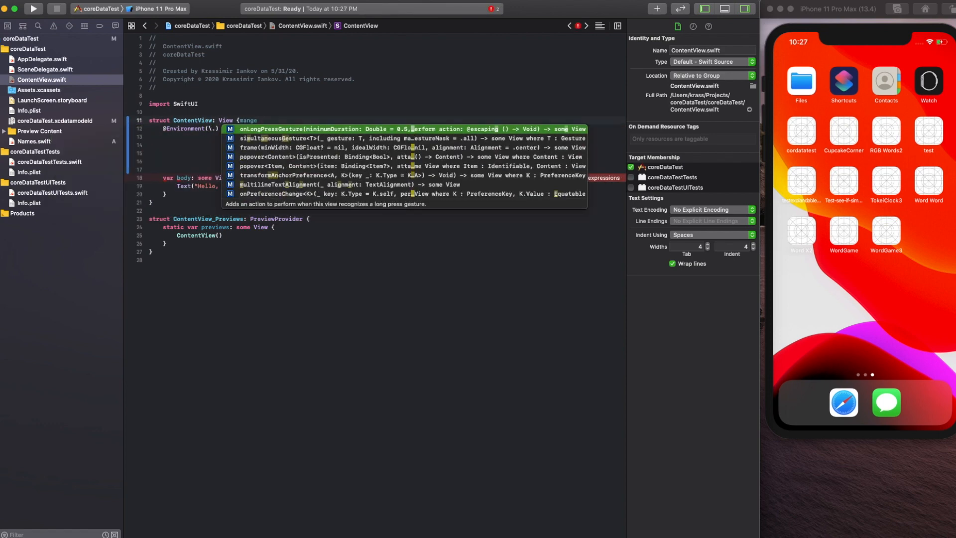
text(d)
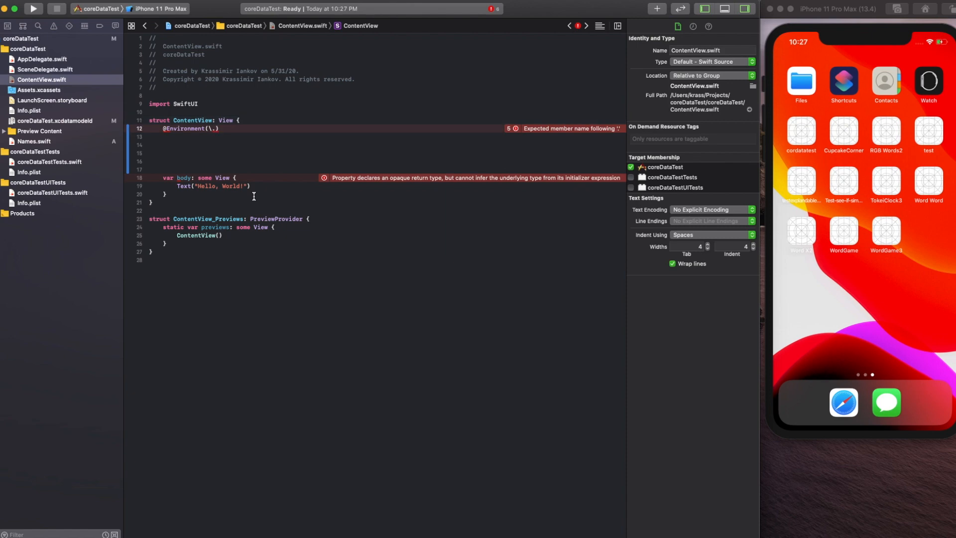
text(managed)
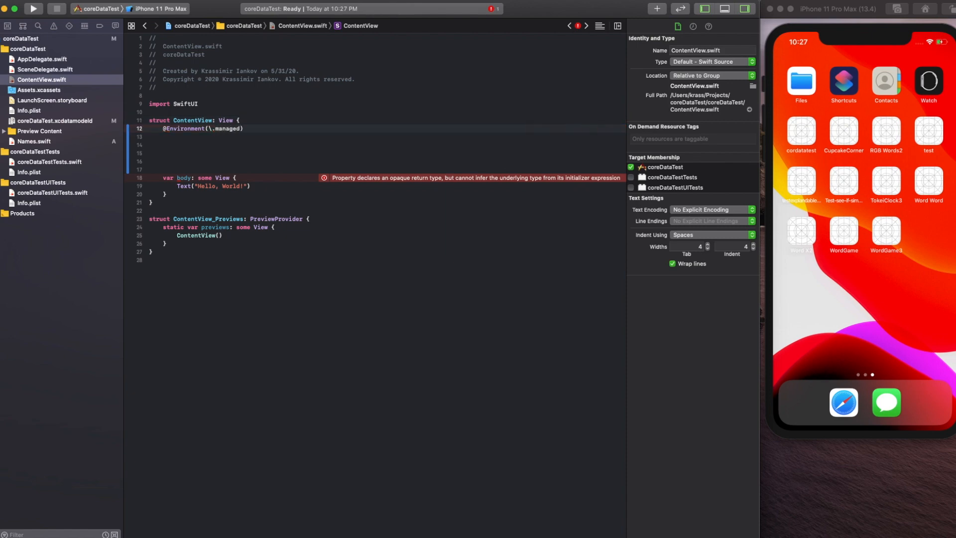
text(ObjectContext)
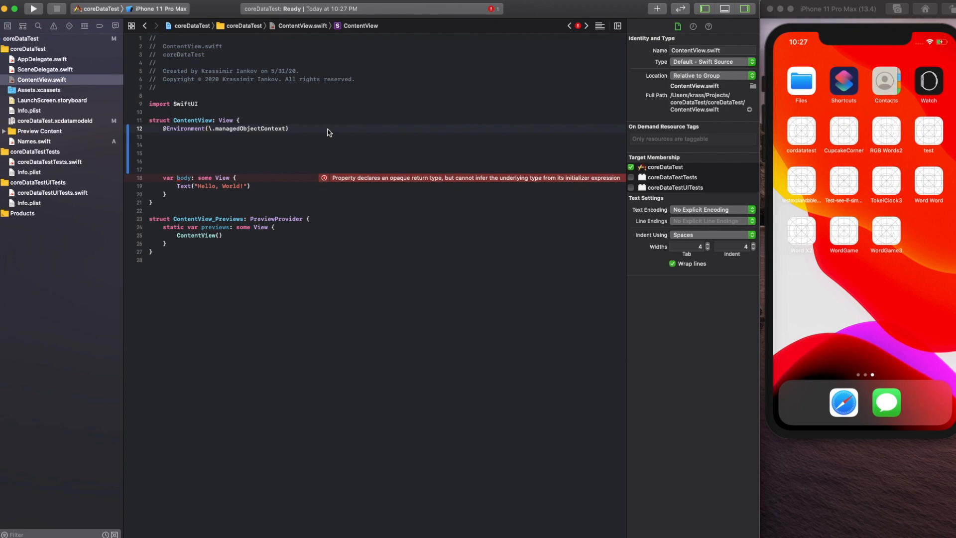
text(var managed)
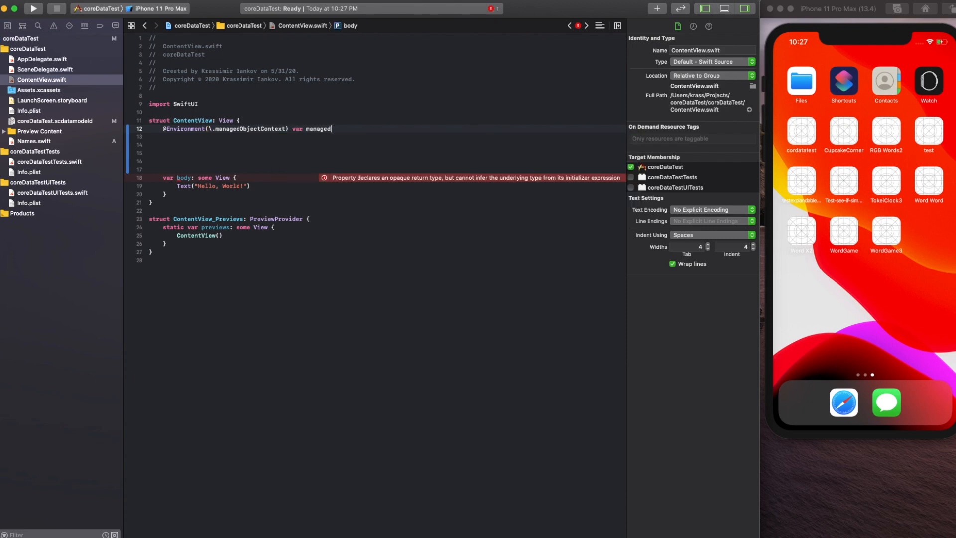
text(Context)
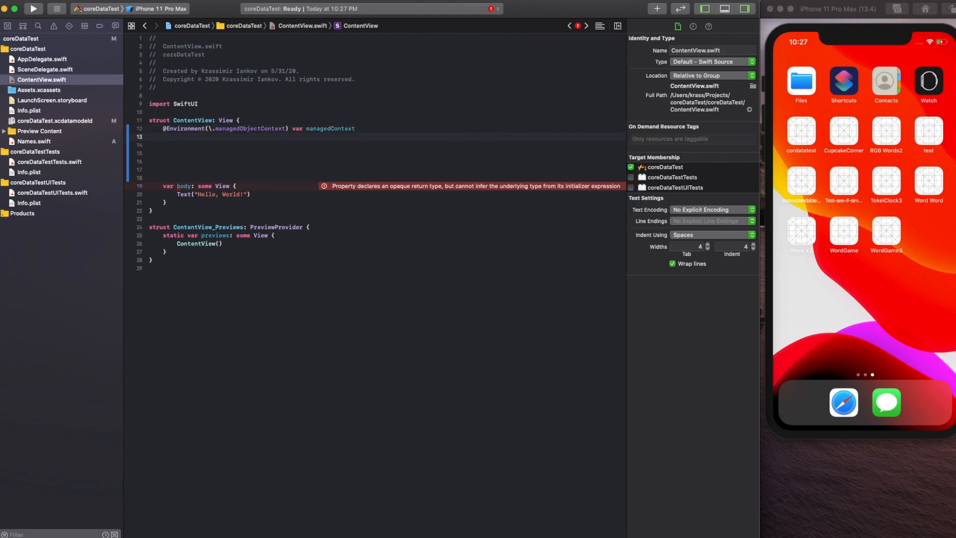
text(@FetchRequest(entity:N)
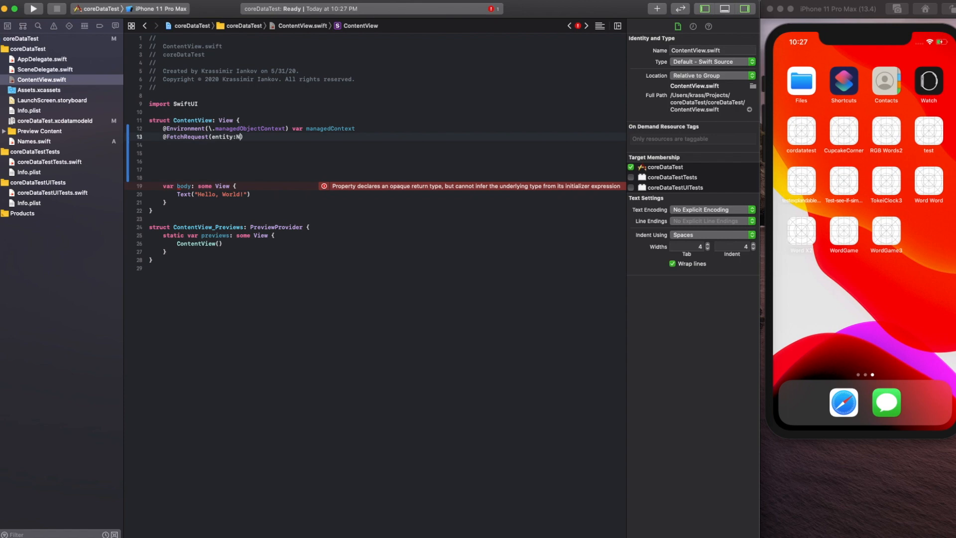
text(Names.entity()
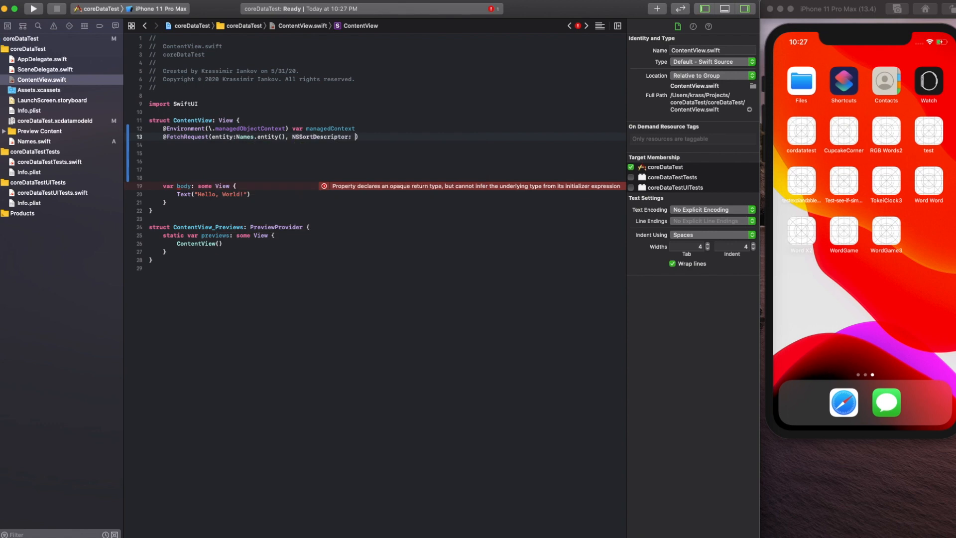
text([])
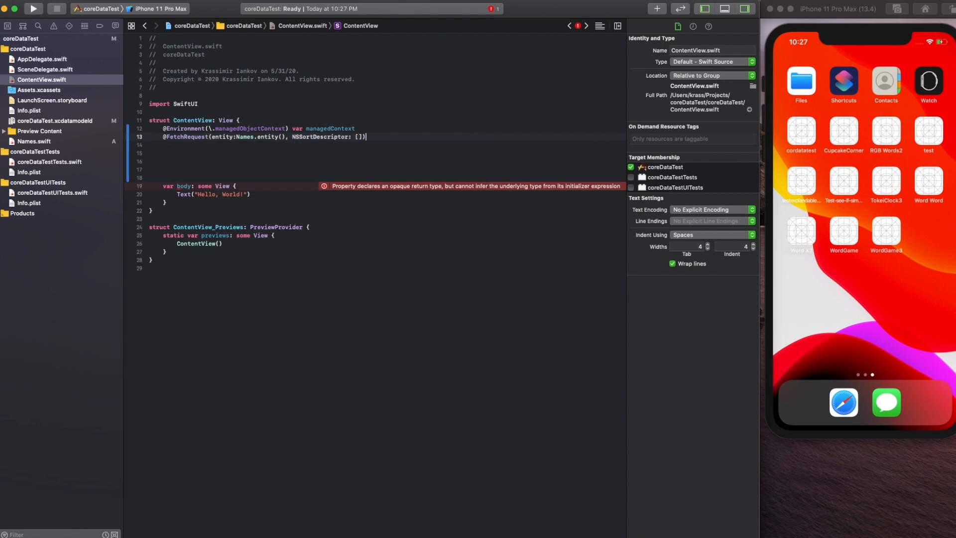
text(var names: FetchedResults)
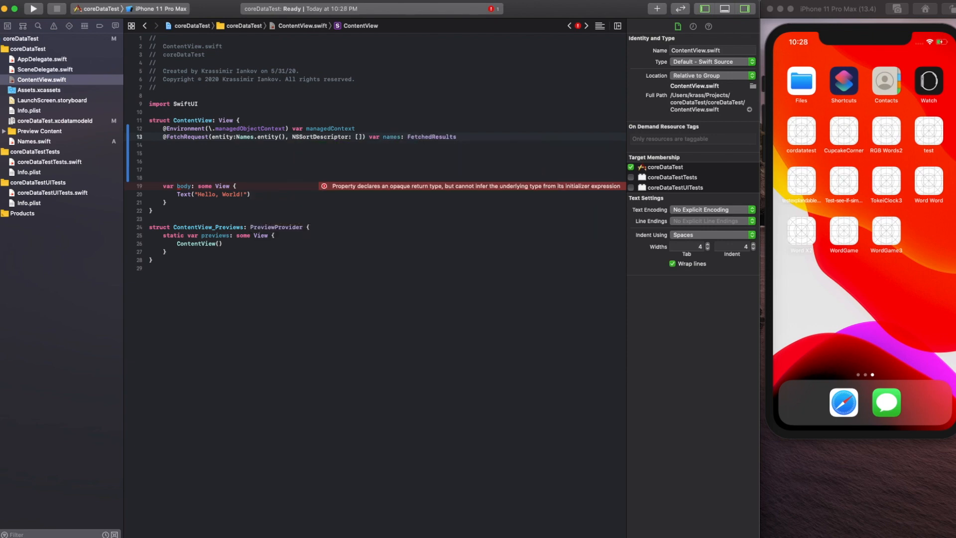
text(<N>)
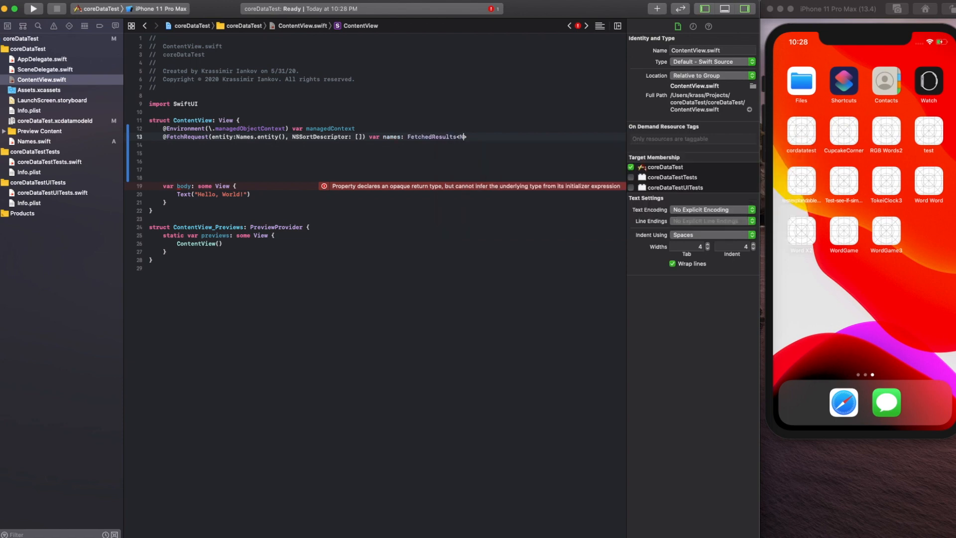
text(ames>)
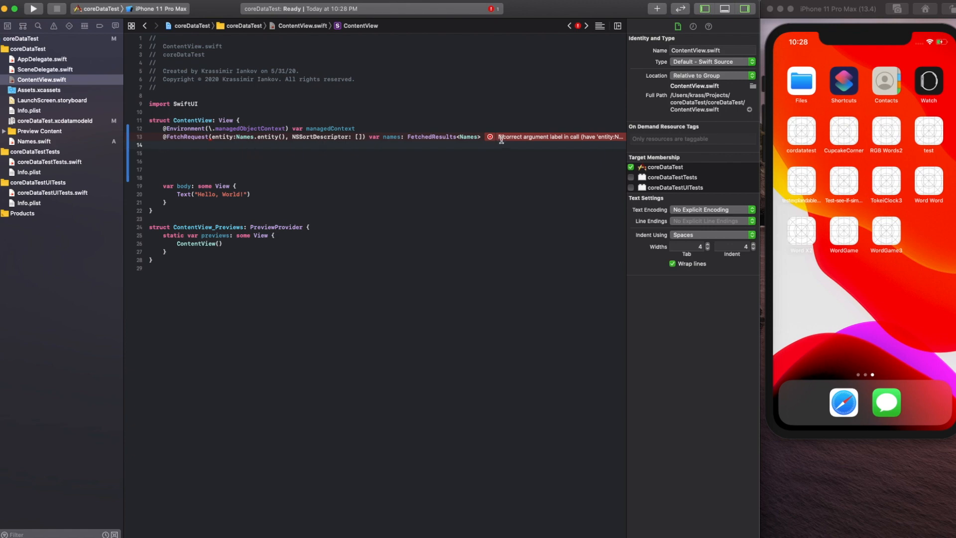
click(490, 136)
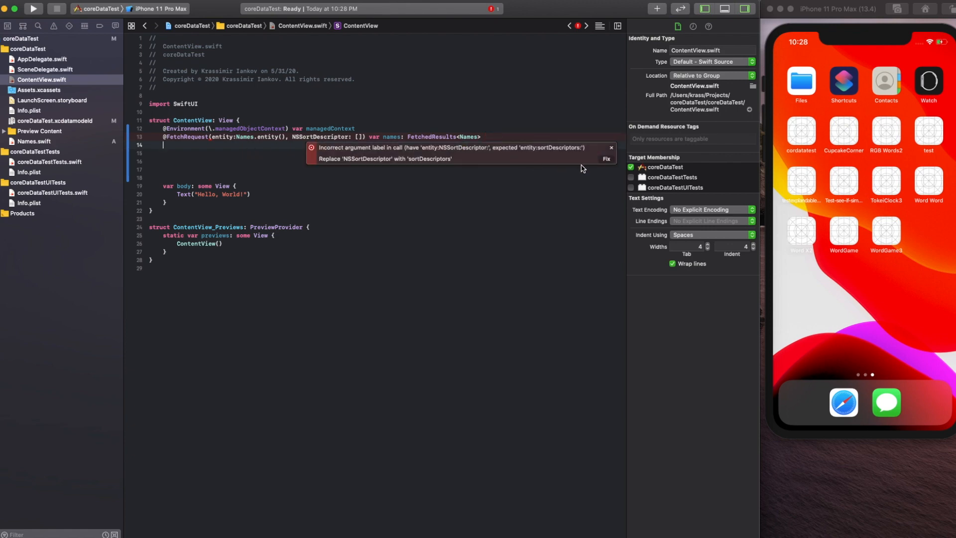
click(607, 160)
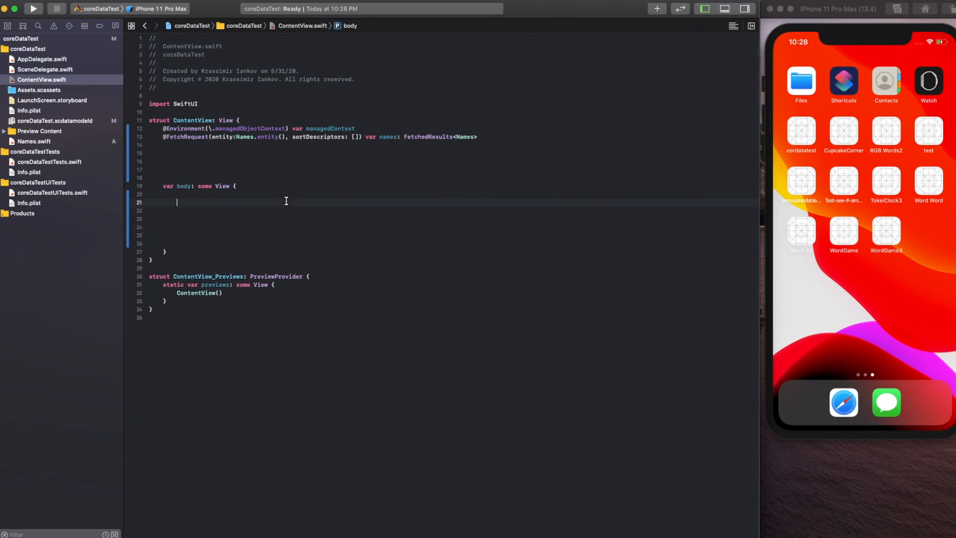
- Replace the body with a VStack holding a Button with an action closure and a Text label
text(VST)
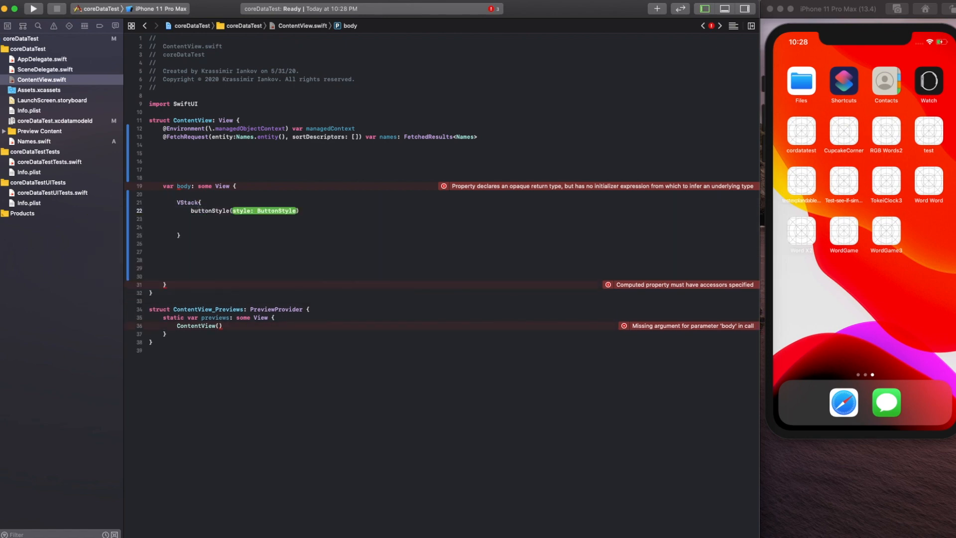
text(Button)
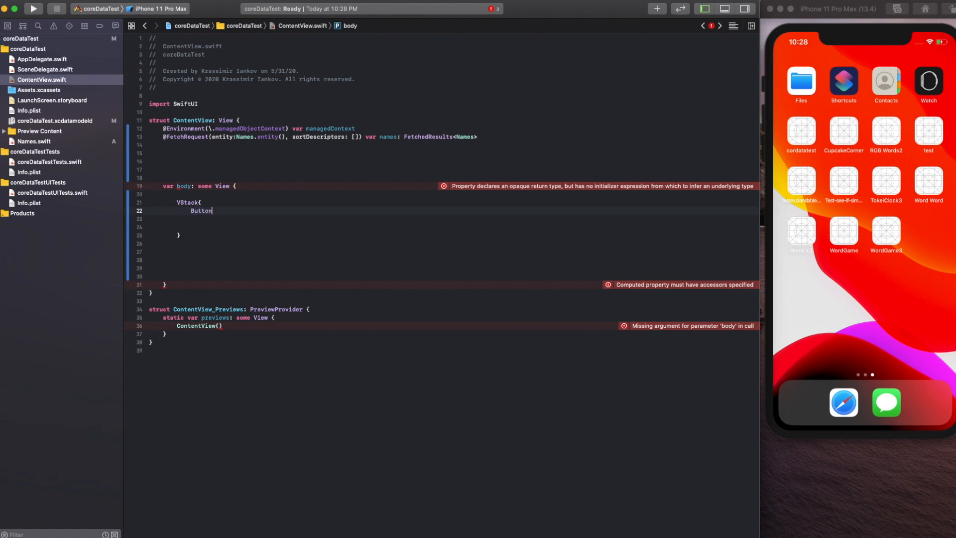
text(())
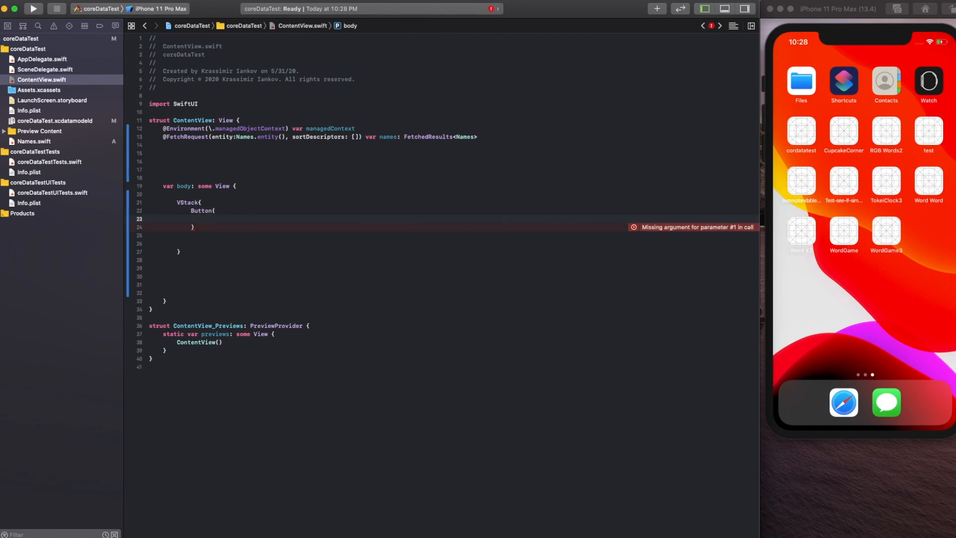
text(action: {},)
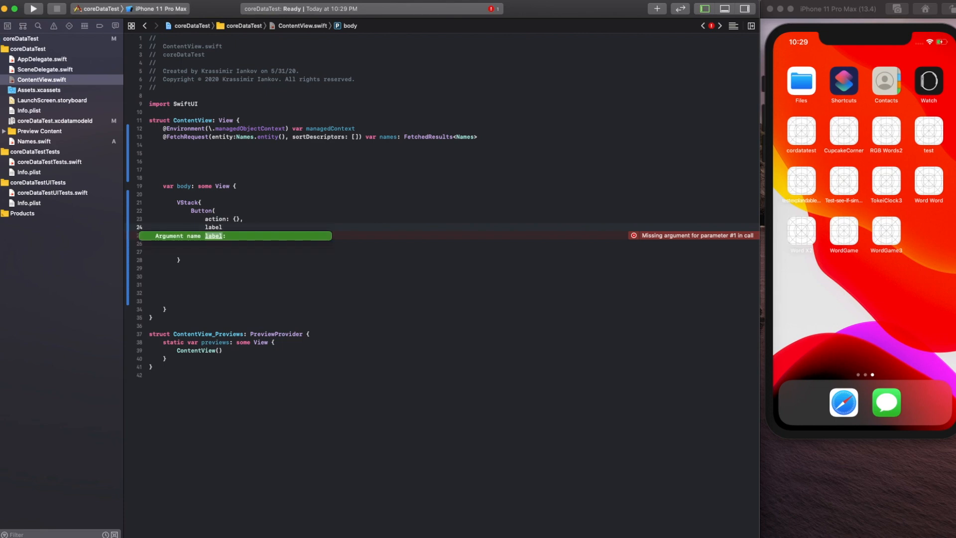
text({})
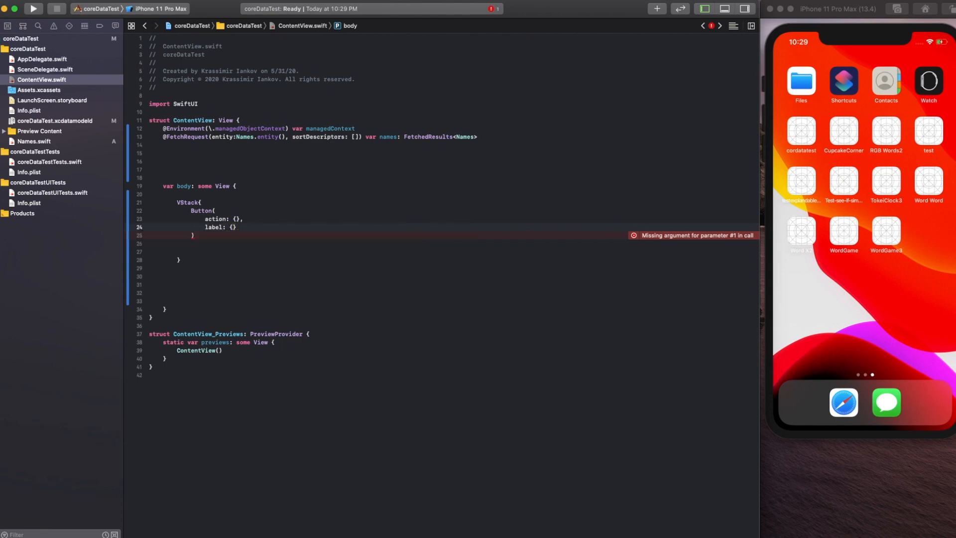
text(Text(""))
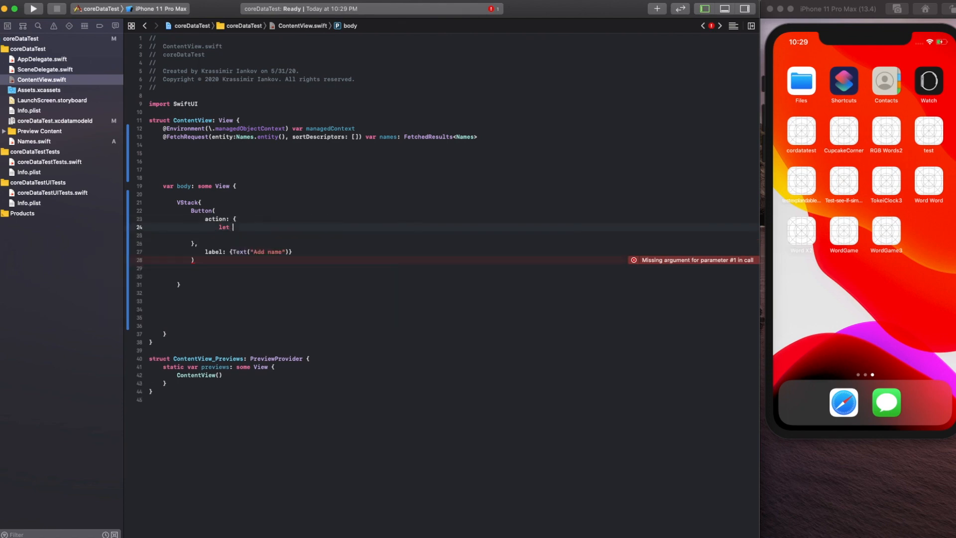
- In the action, create newName = Names(context:), set newName.name to "John" and try? saving the managed context
text(newName)
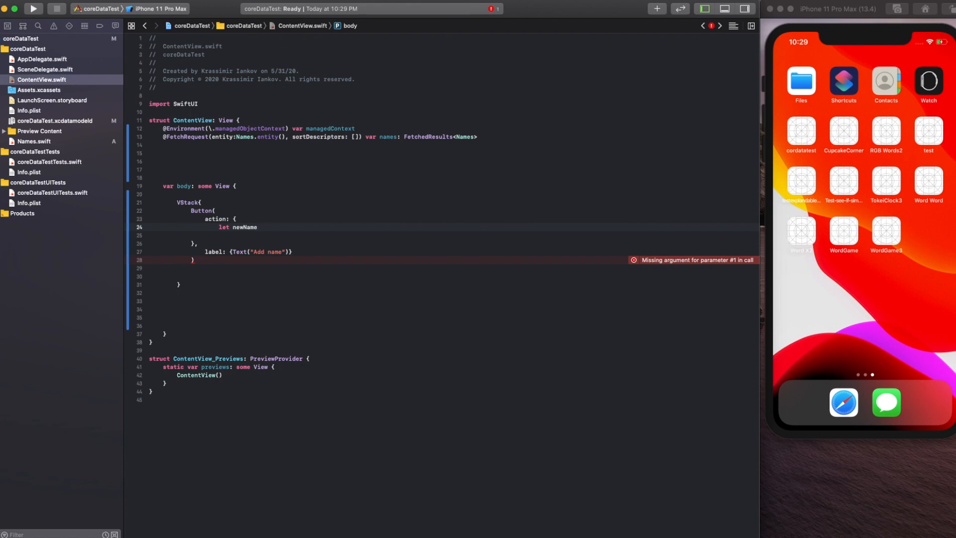
text(= Nam)
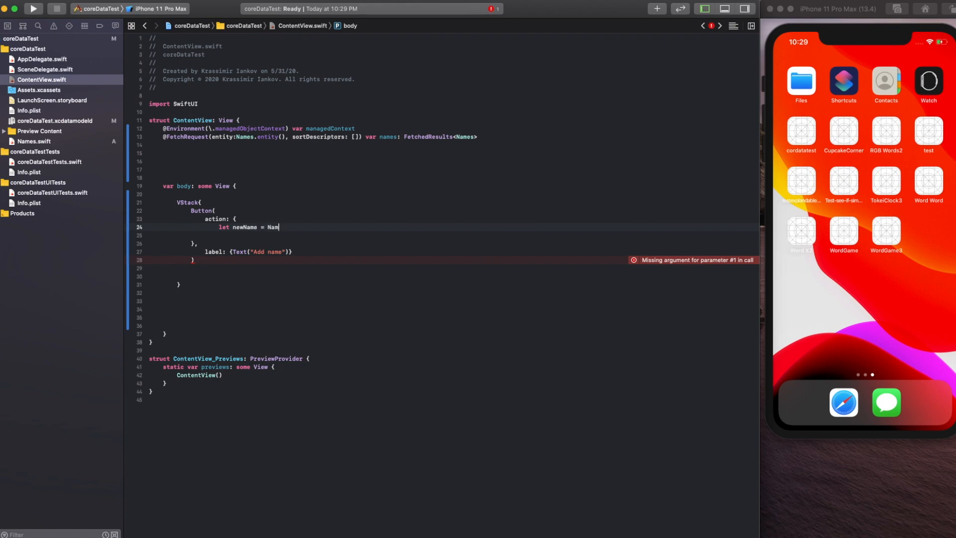
text(es(context: managedContext)
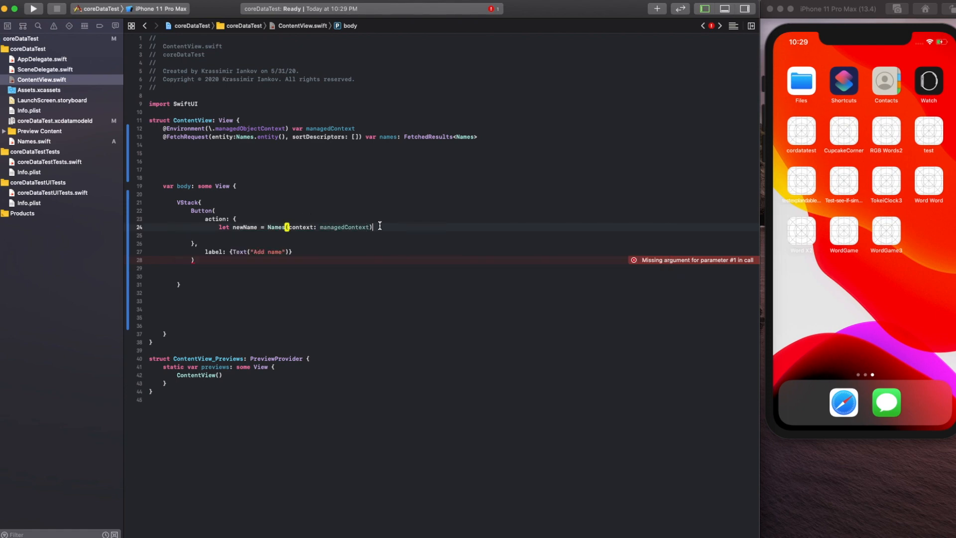
text(n)
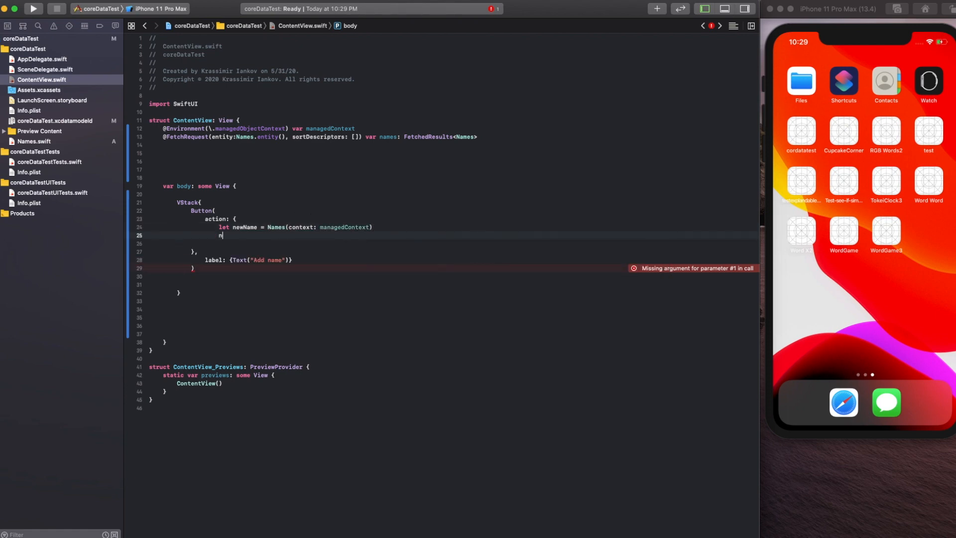
text(ewName.name = ")
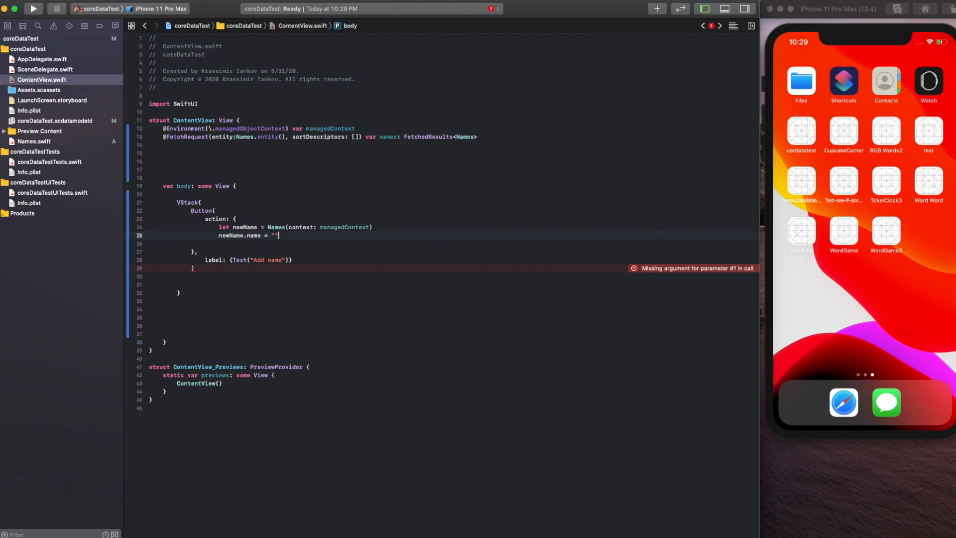
text(John)
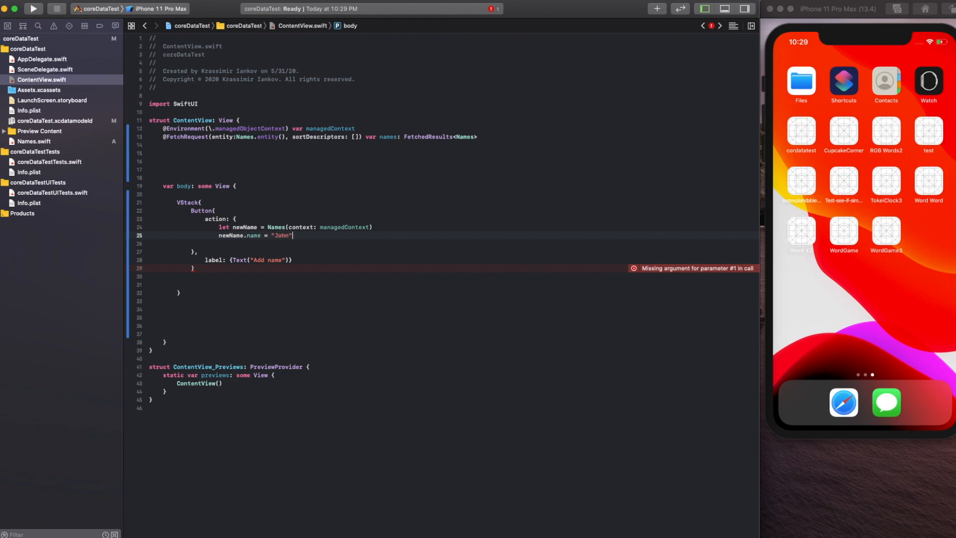
text(try?)
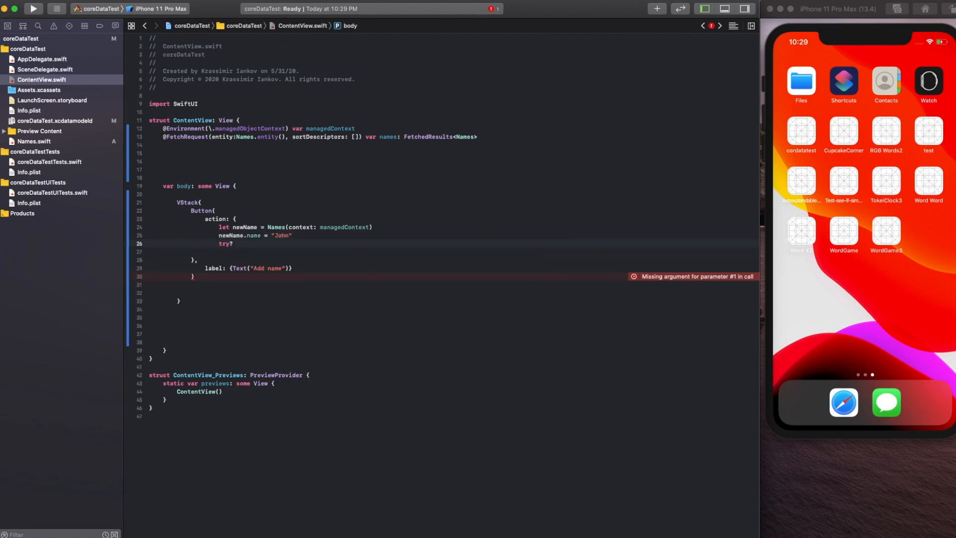
text(self.managedContext.save()
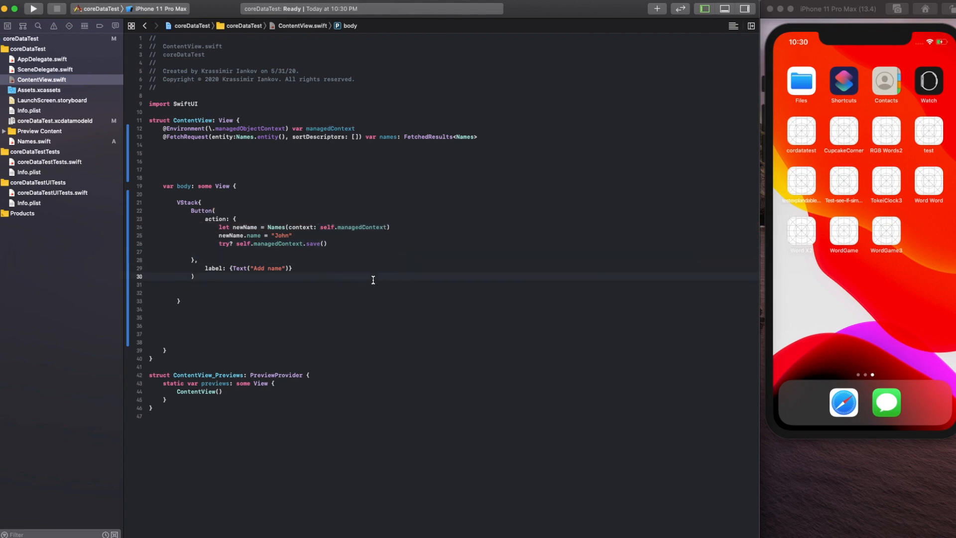
- Build and run coreDataTest on the iPhone 11 Pro Max simulator showing the Add name button
click(734, 26)
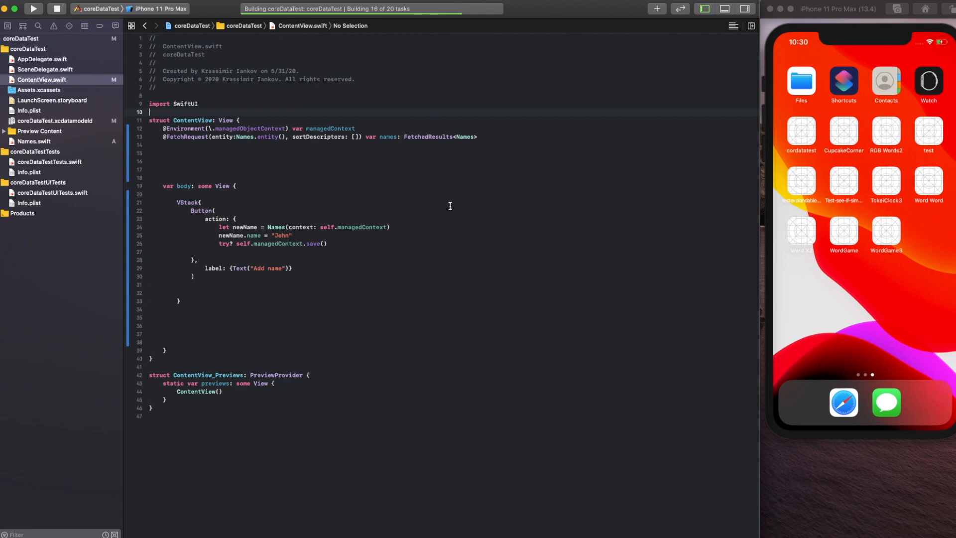
mouse_move(809, 279)
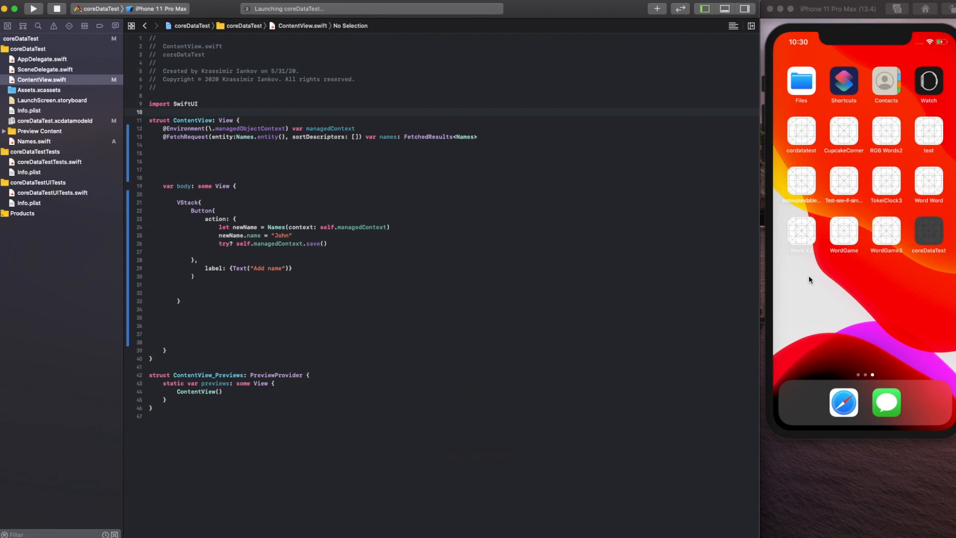
click(32, 9)
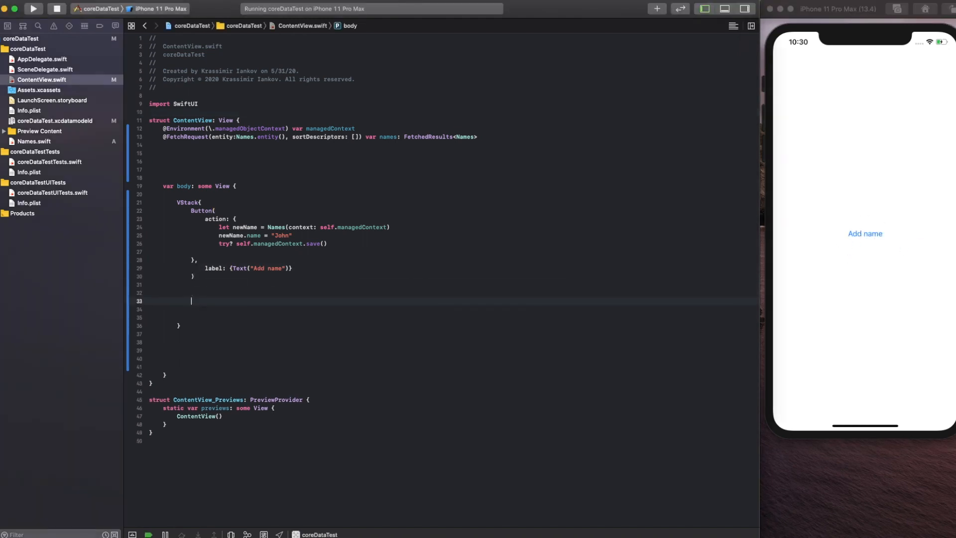
- Add a List with ForEach(names, id: \.self) showing Text("\(name.name)") for each saved name
text(List())
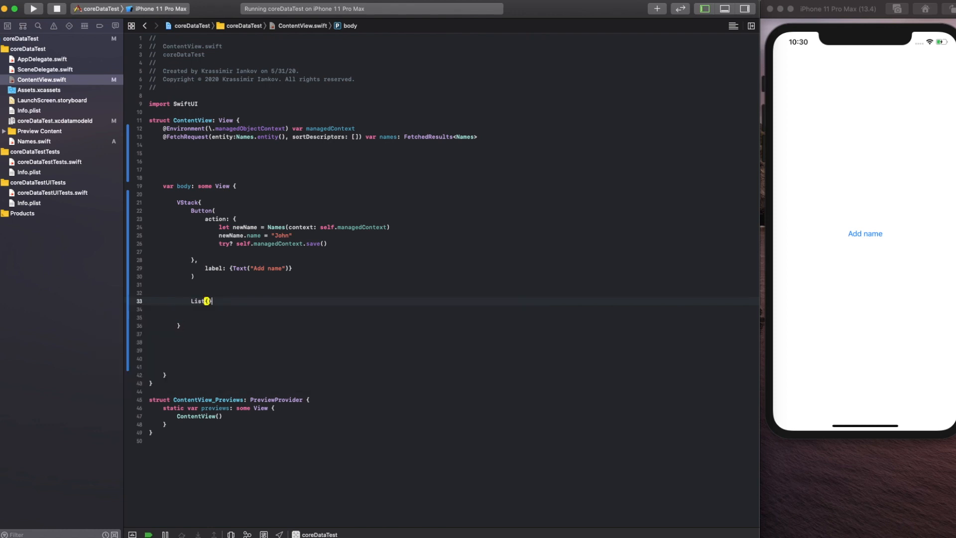
text(ForE)
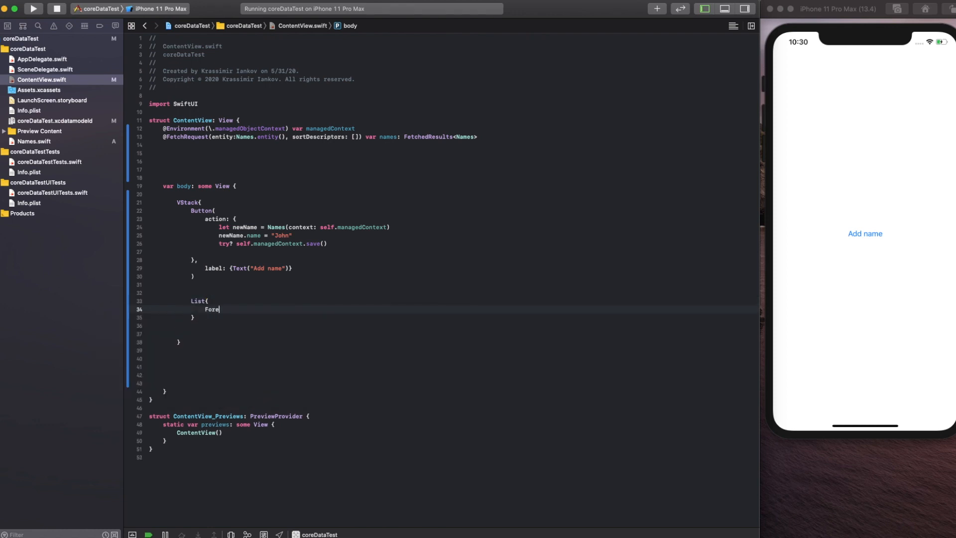
text(Each()
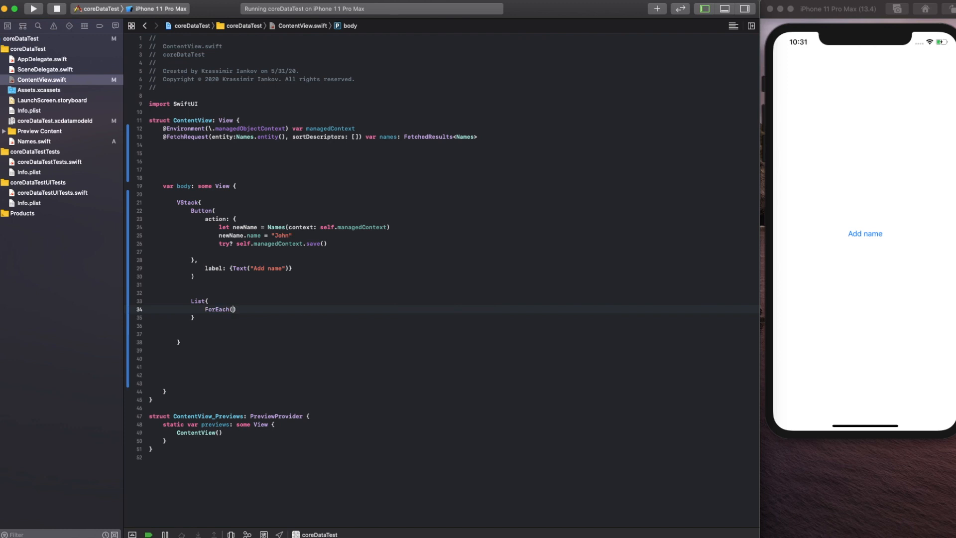
text(names,)
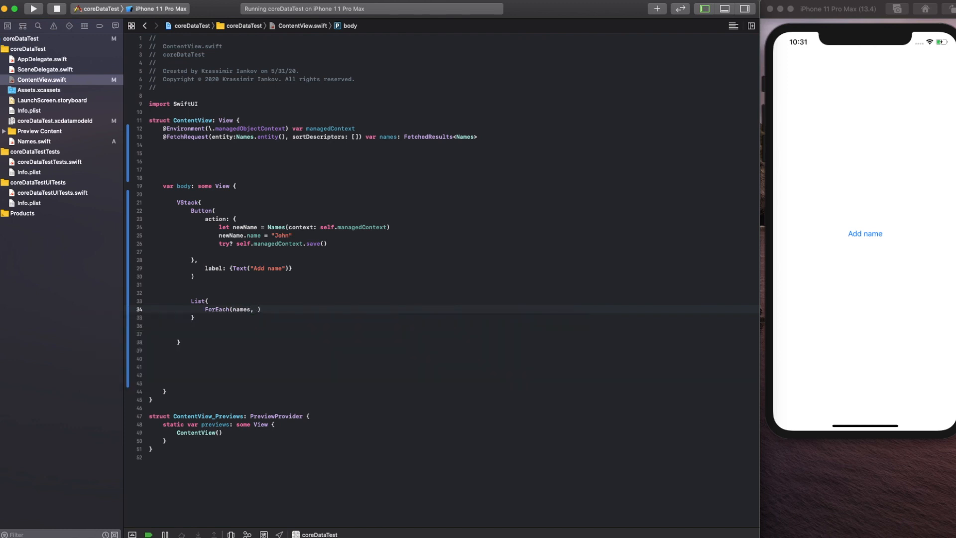
text(id:\.self)
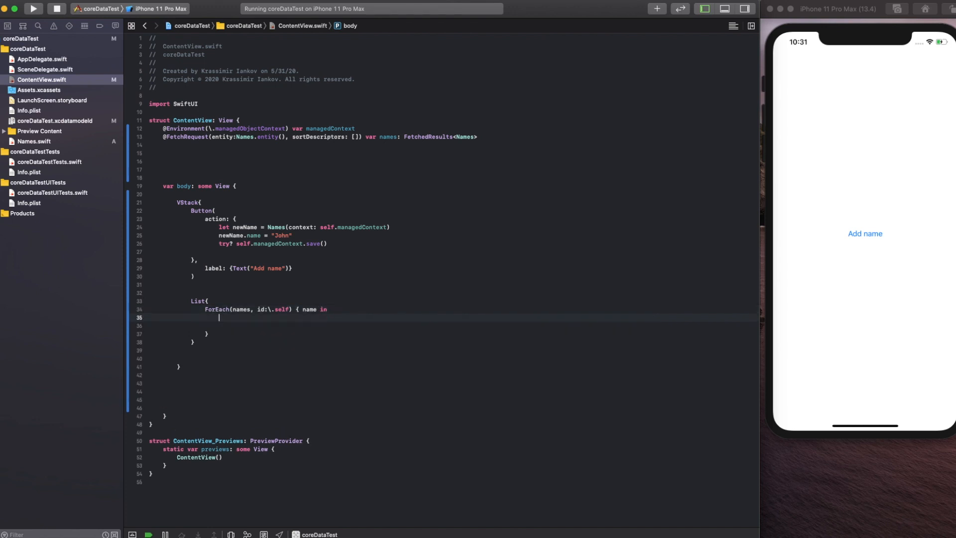
text(Text())
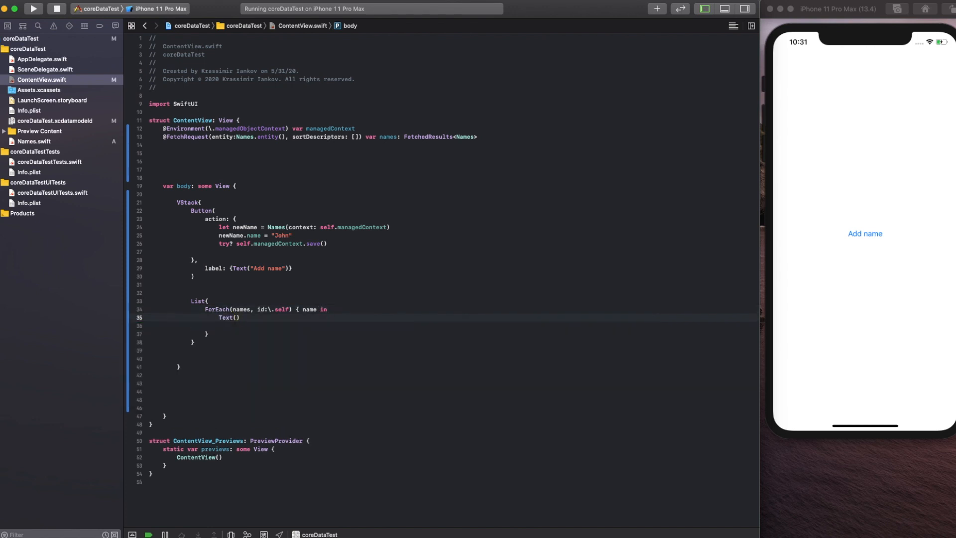
text(\(name))
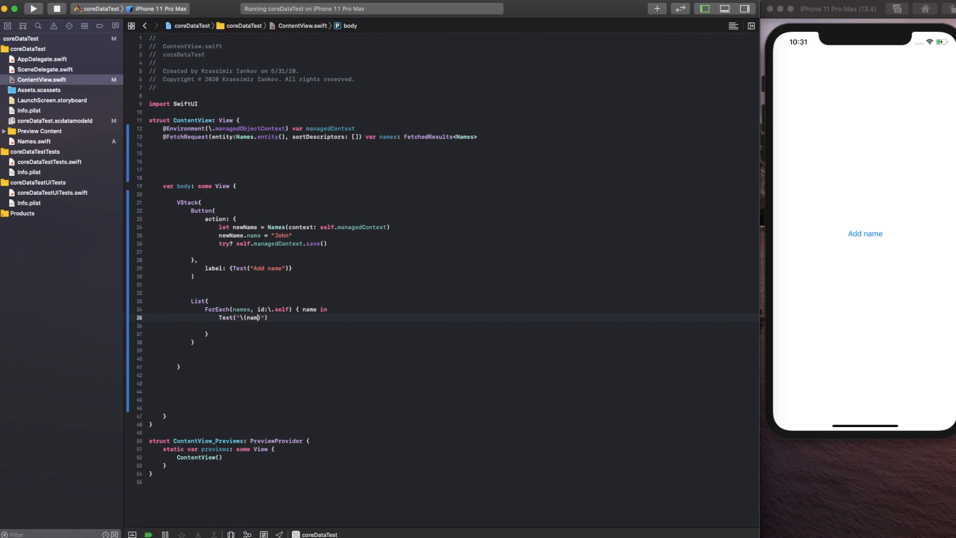
text(e.name))
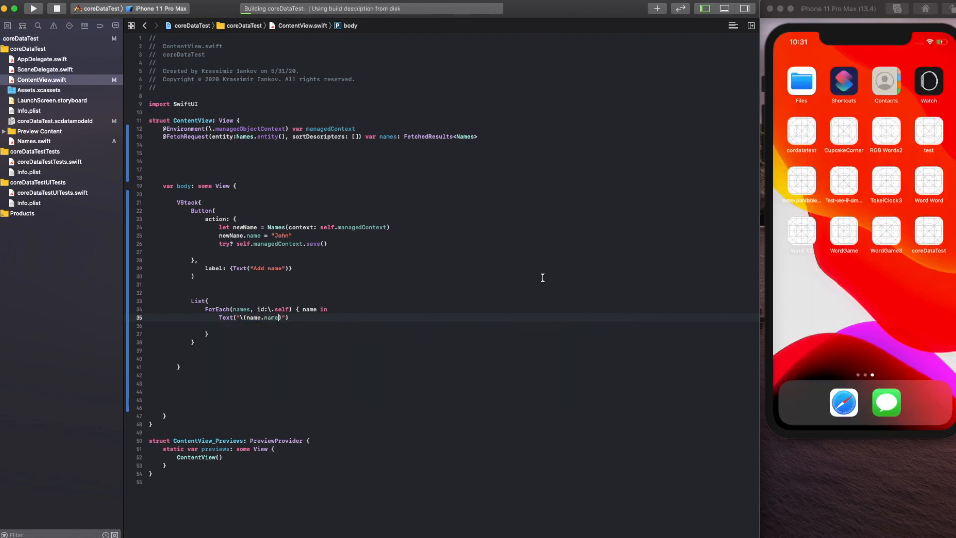
- Relaunch the app and tap Add name so the list shows five John rows
click(33, 9)
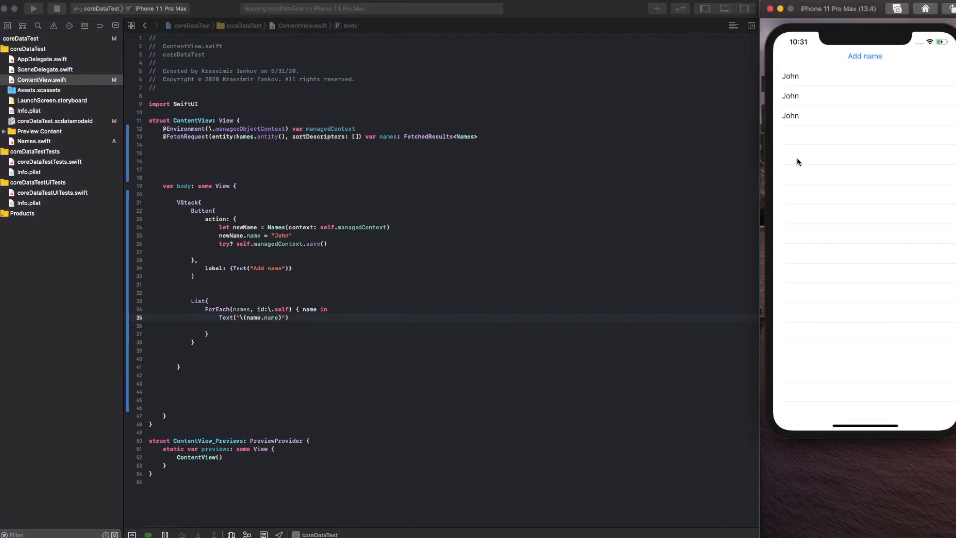
click(866, 56)
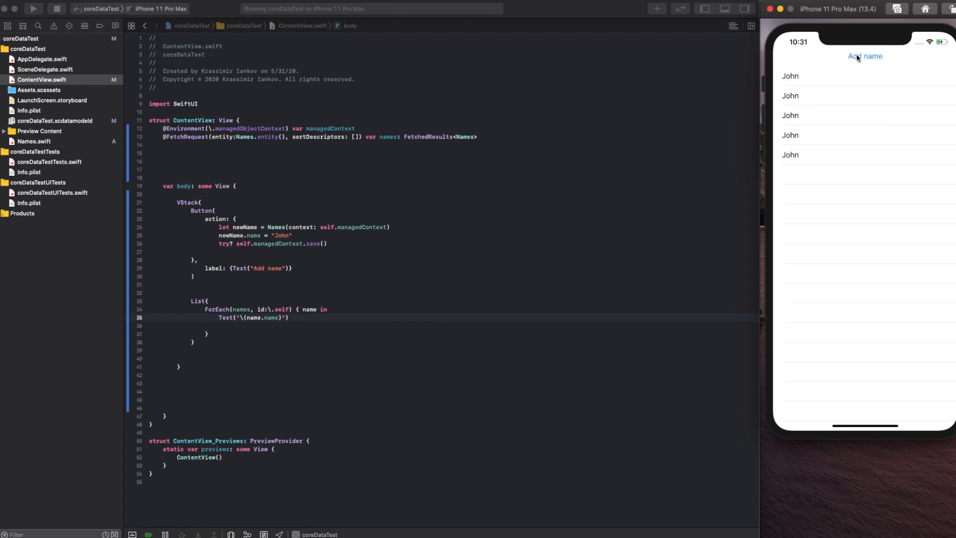